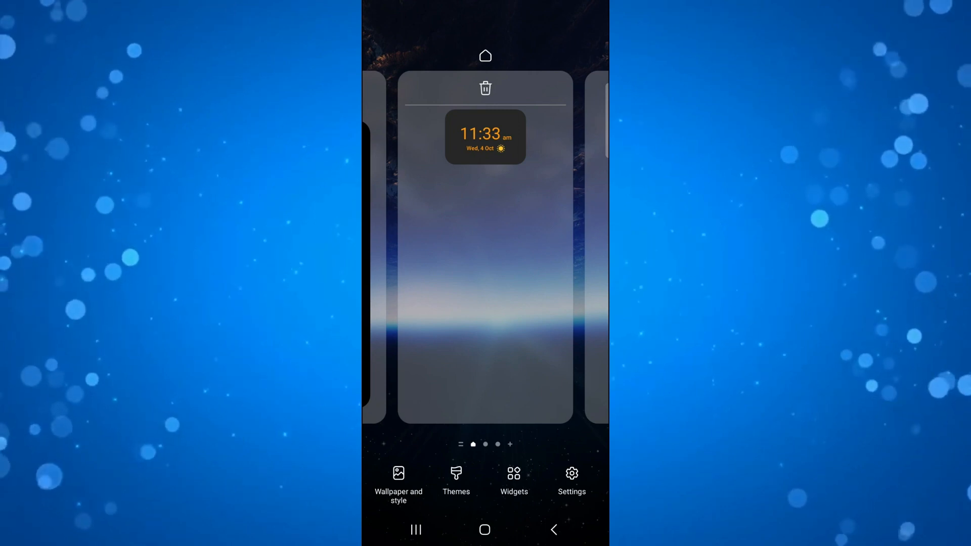
Open the Widgets picker from home screen edit mode.
left_click(513, 480)
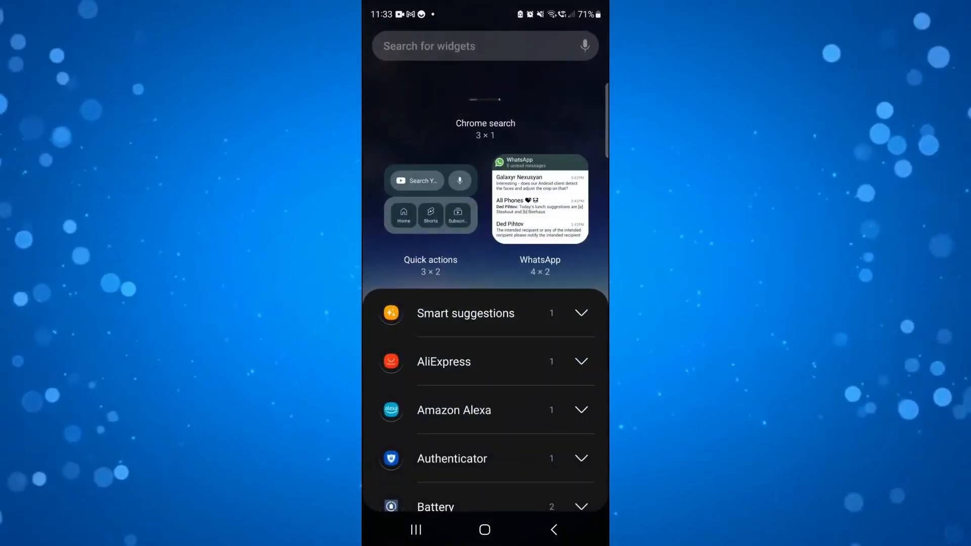
Scroll the widget list down to the Widgetable entry showing its 2×2 widget.
scroll("up", 3)
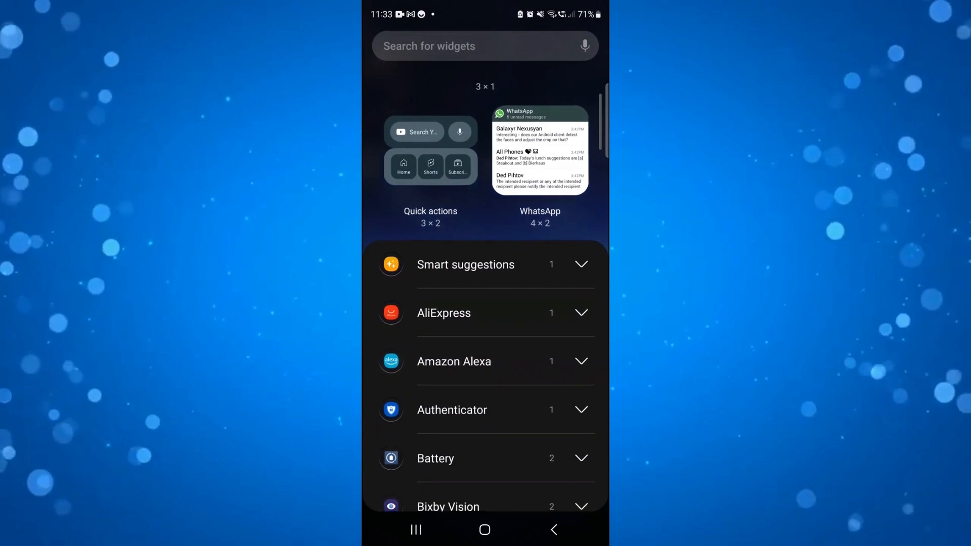
scroll("down", 3)
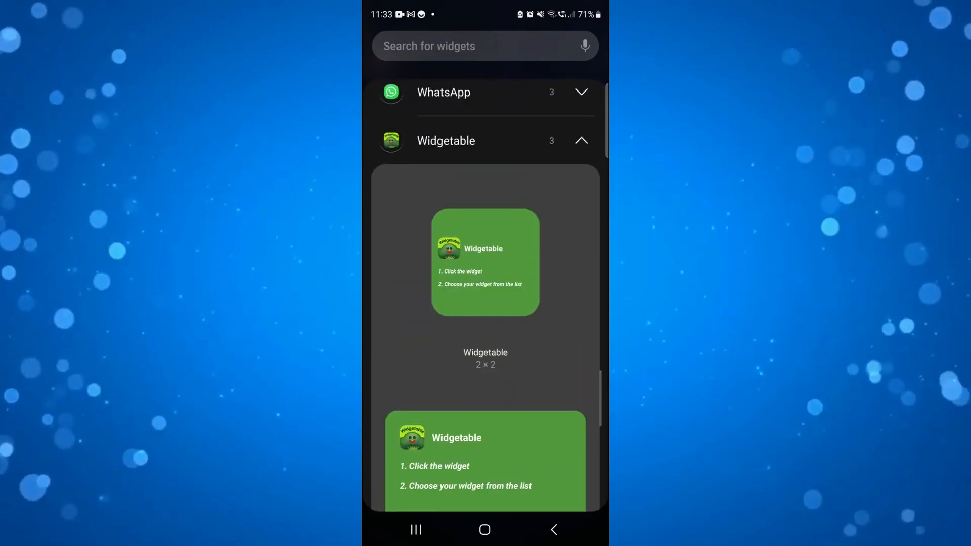
scroll("down", 3)
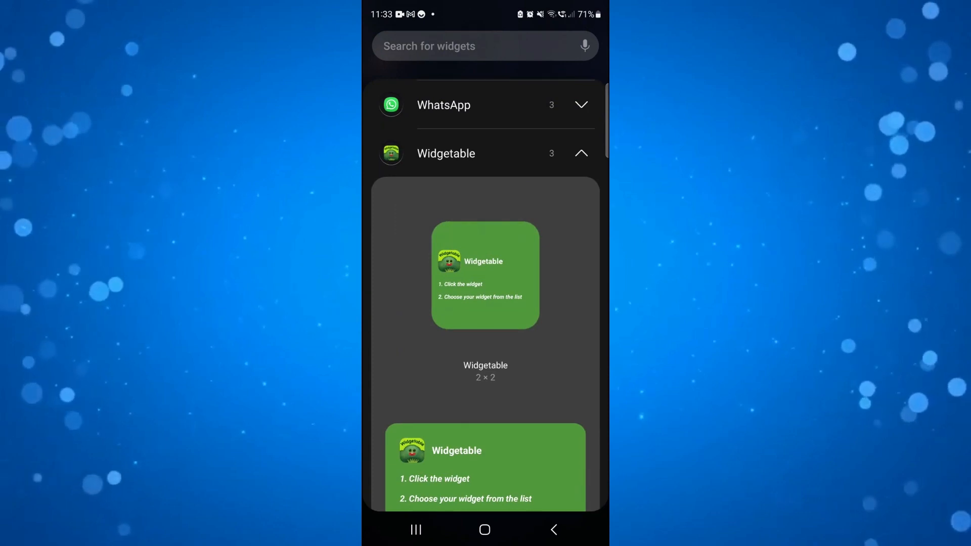
Add the 2×2 Widgetable widget below the clock and open its Small Widgets pet list.
left_click(485, 276)
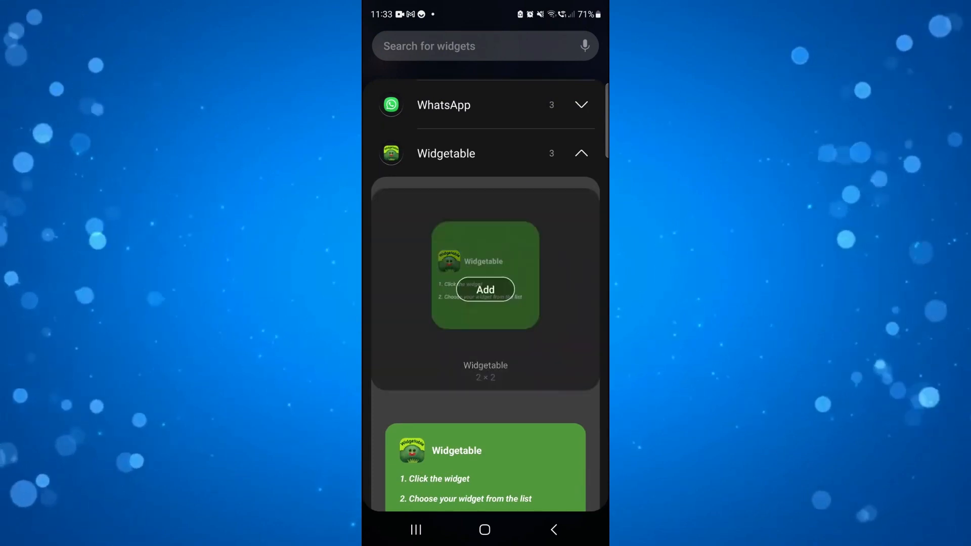
left_click(486, 289)
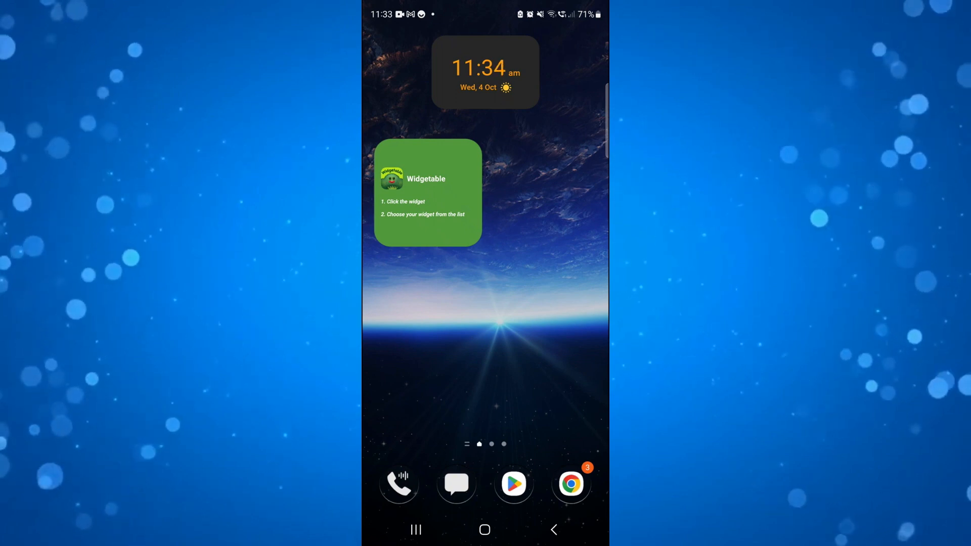
left_click(427, 193)
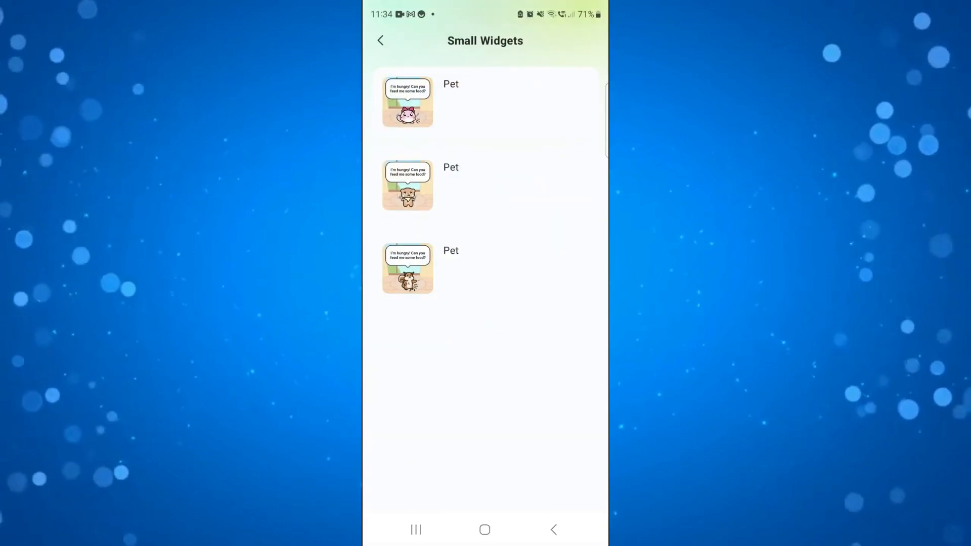